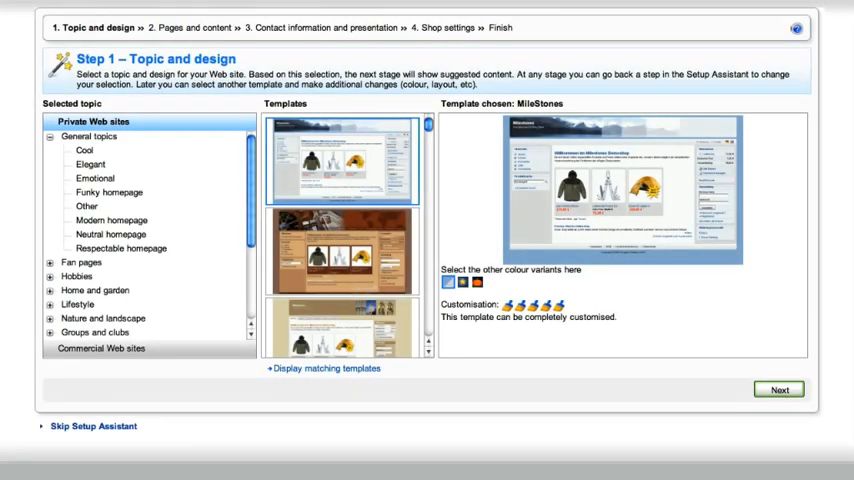
Advance the setup assistant to the contact information stage, then skip it for the administration home.
click(778, 388)
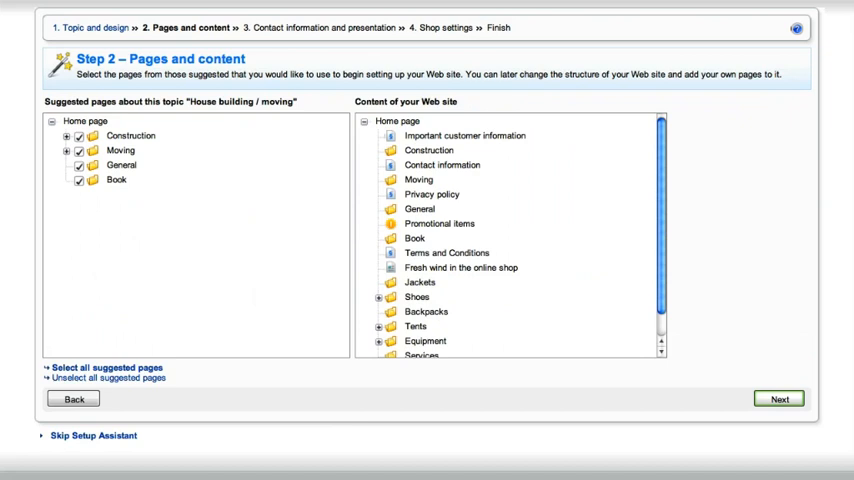
click(778, 400)
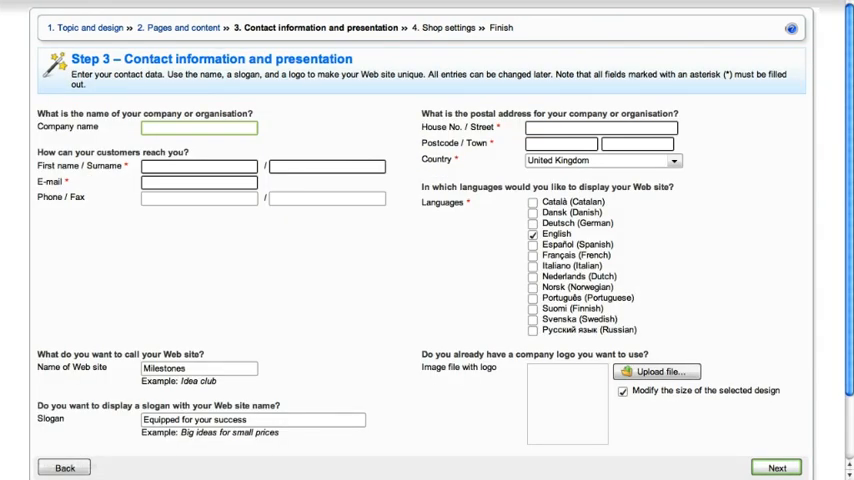
click(776, 468)
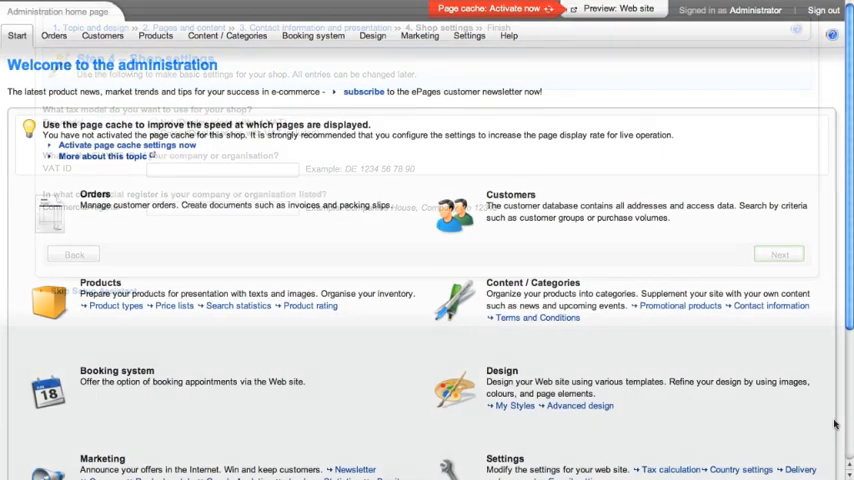
scroll(down, 3)
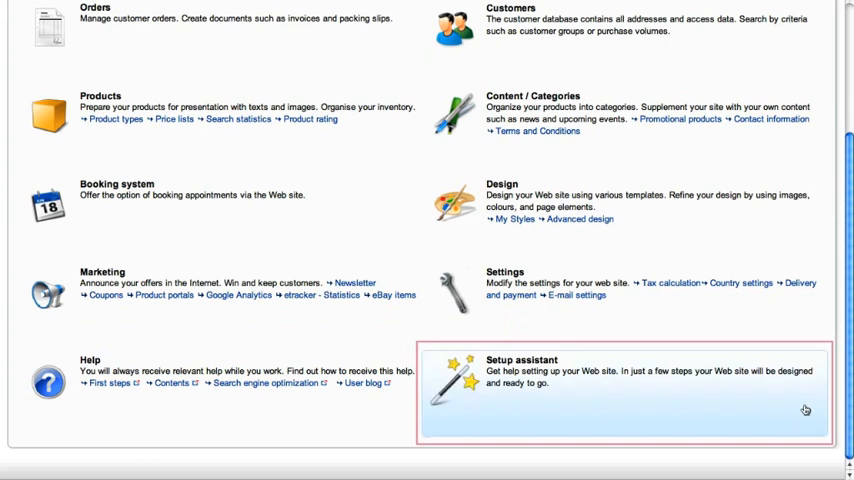
mouse_move(730, 420)
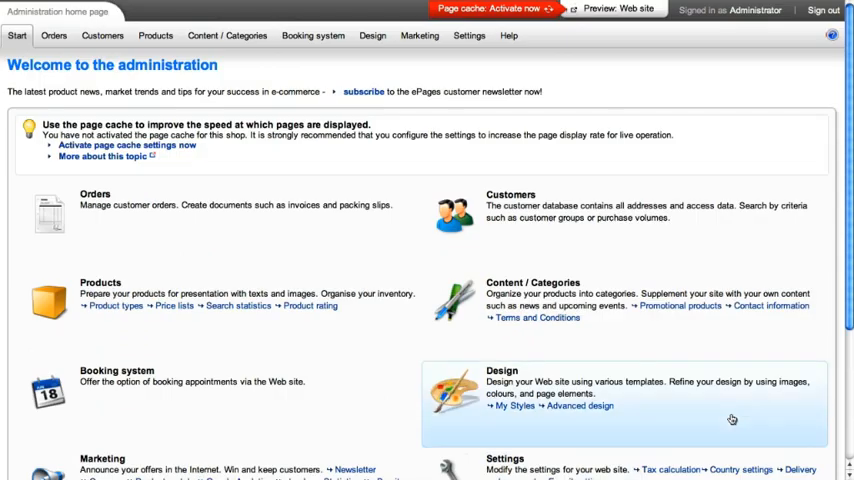
mouse_move(404, 246)
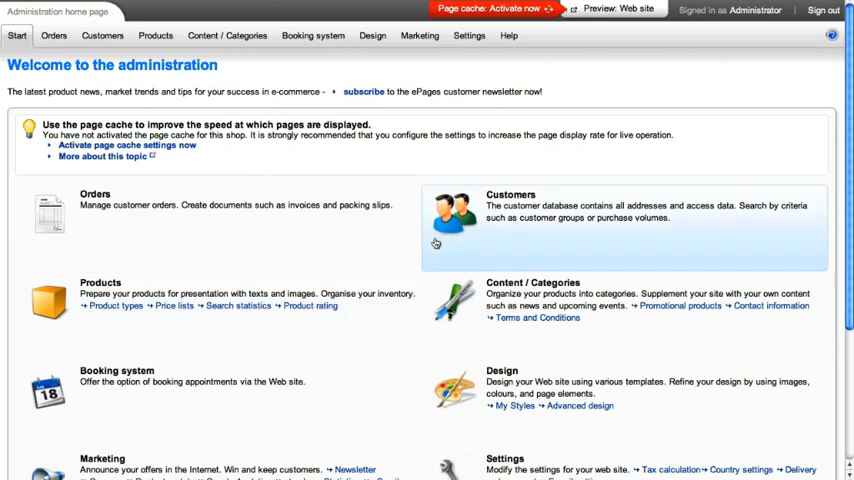
mouse_move(372, 36)
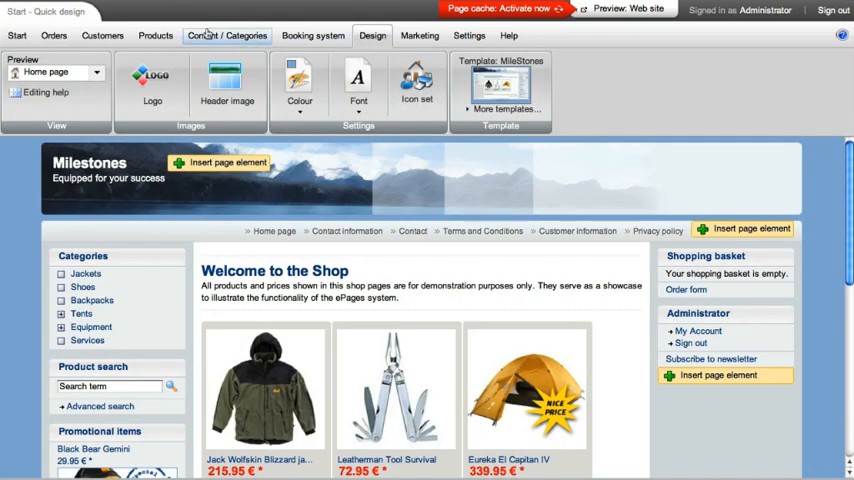
Show the general customers list with its three customer records via the Customers menu.
click(102, 36)
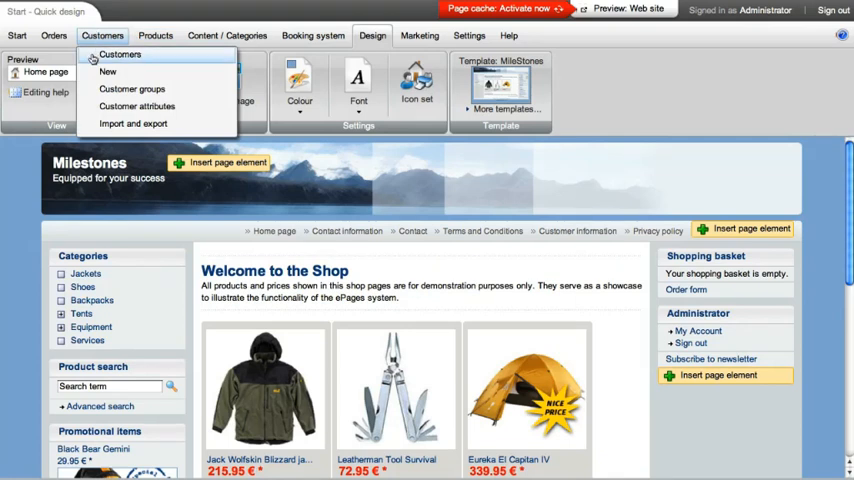
click(120, 54)
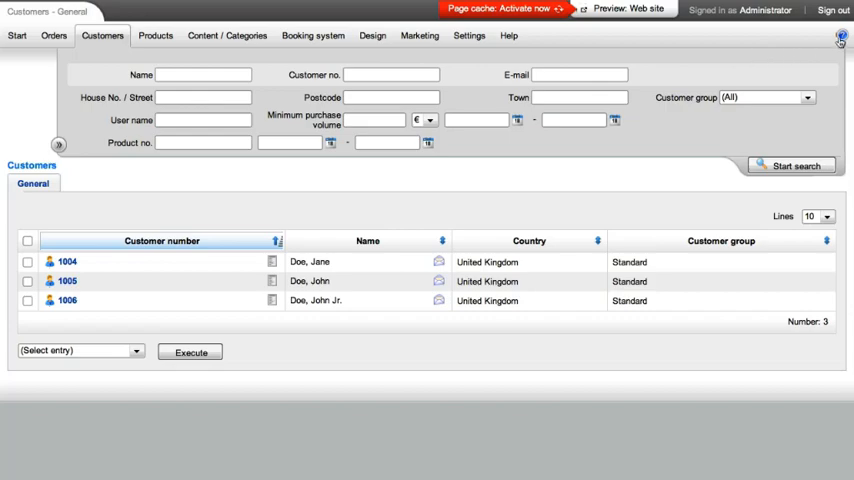
Show the help side panel with topics related to the customers page.
click(840, 36)
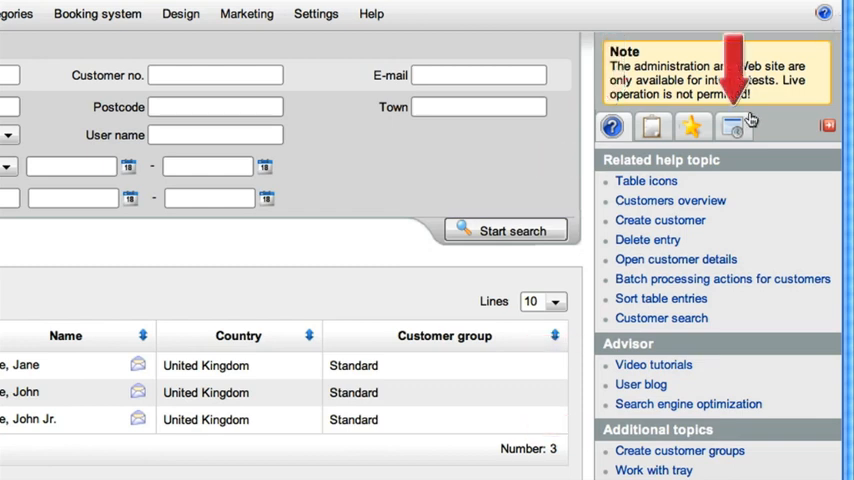
Review the page history, add the Customers - General page to favourites, and show the tray.
click(736, 126)
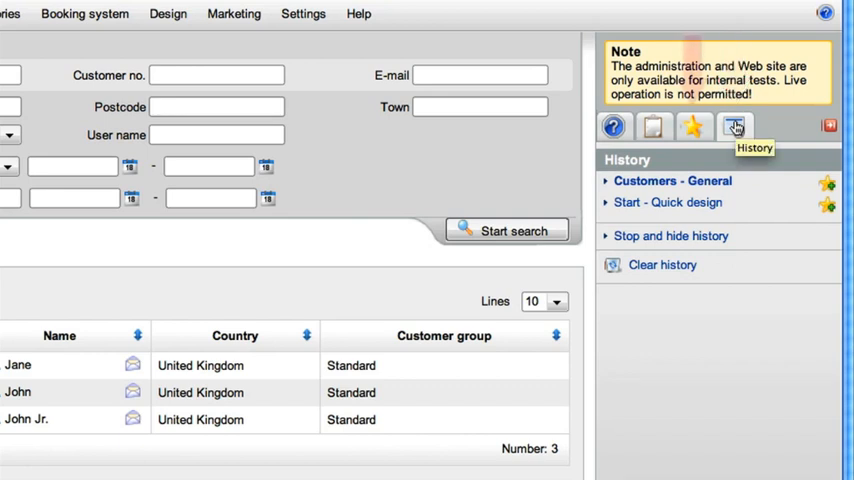
click(692, 126)
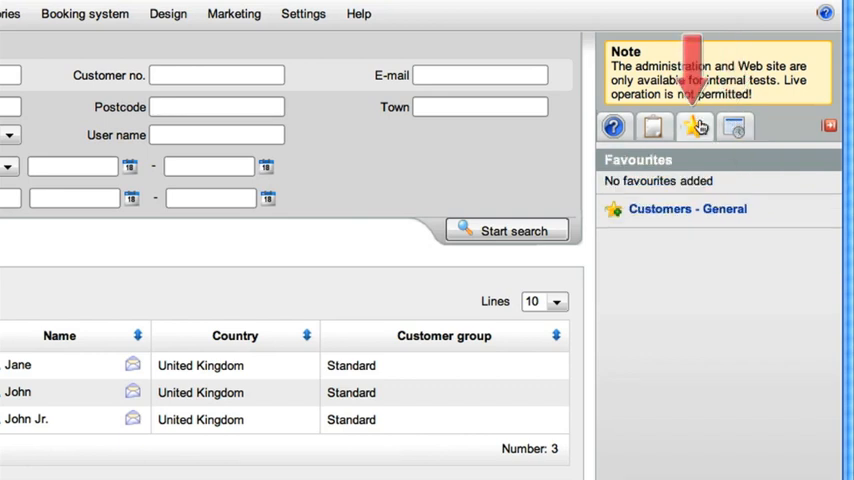
click(694, 126)
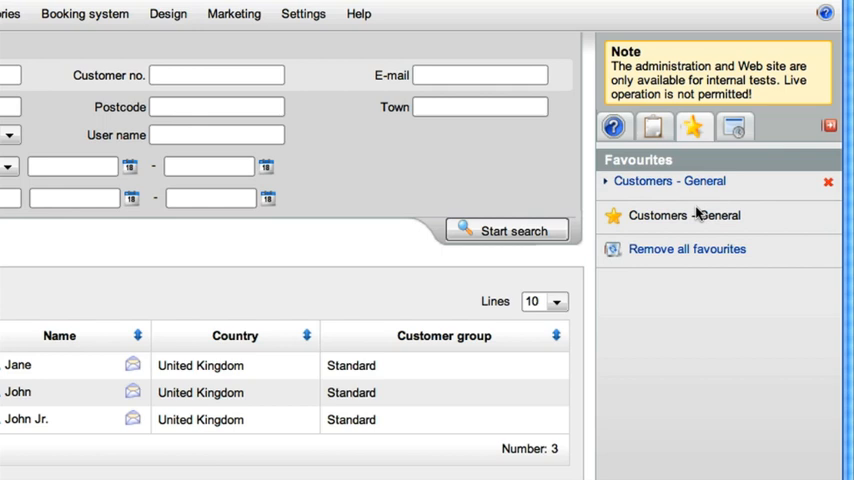
mouse_move(690, 204)
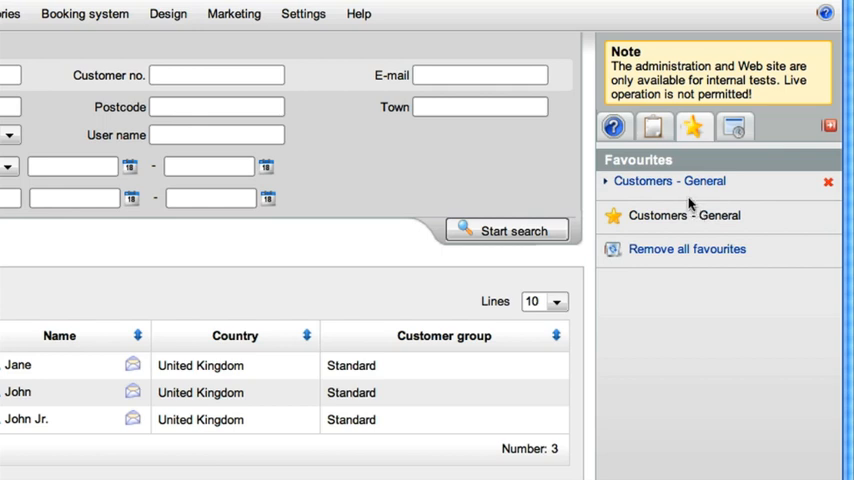
click(652, 126)
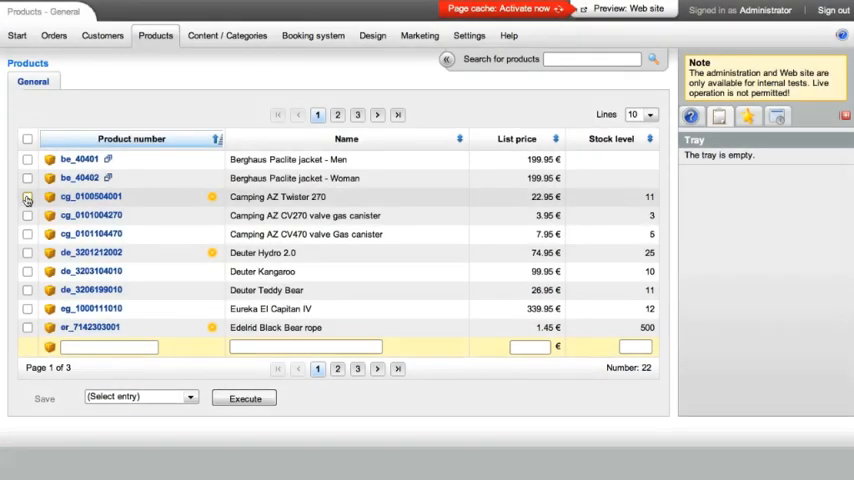
Run the Add to tray action on the three ticked Camping AZ products.
click(140, 398)
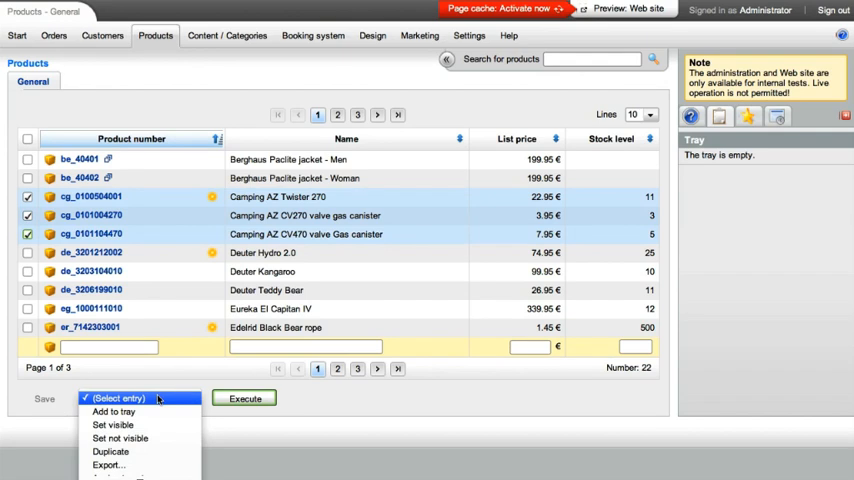
click(112, 412)
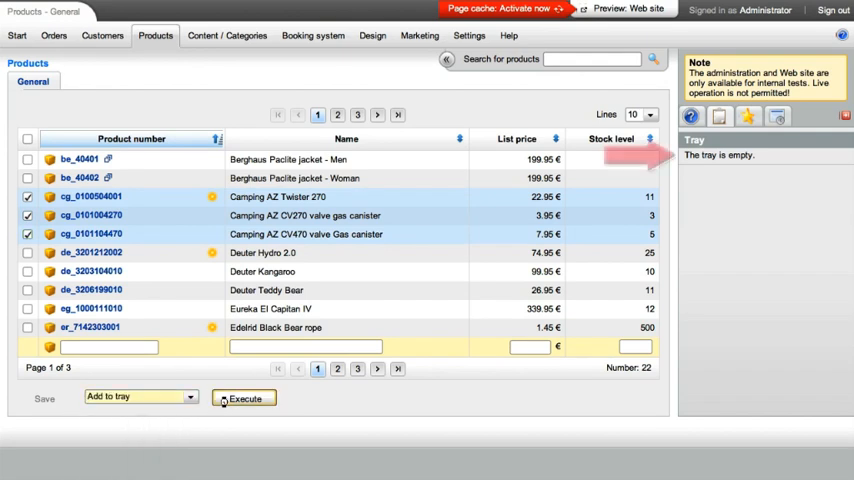
click(244, 400)
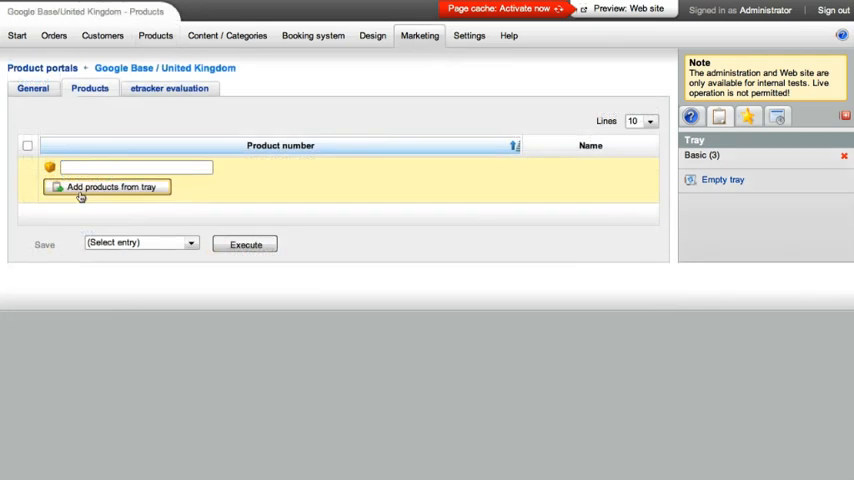
Add the tray's products to the Google Base portal and return to the administration home.
click(106, 188)
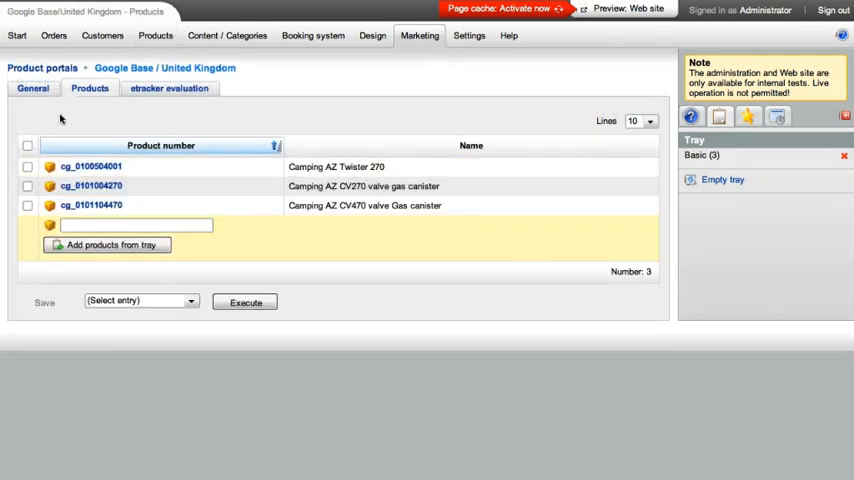
click(16, 36)
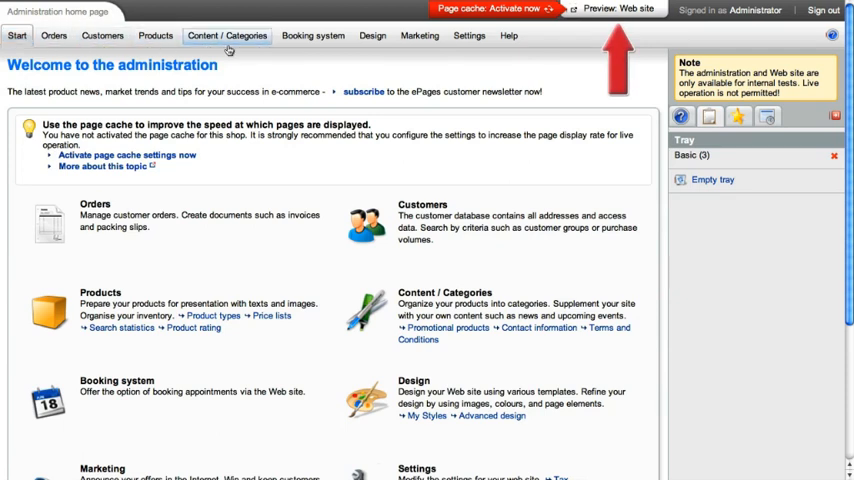
Reveal the header notice's tooltip saying the page cache is not yet activated.
click(616, 8)
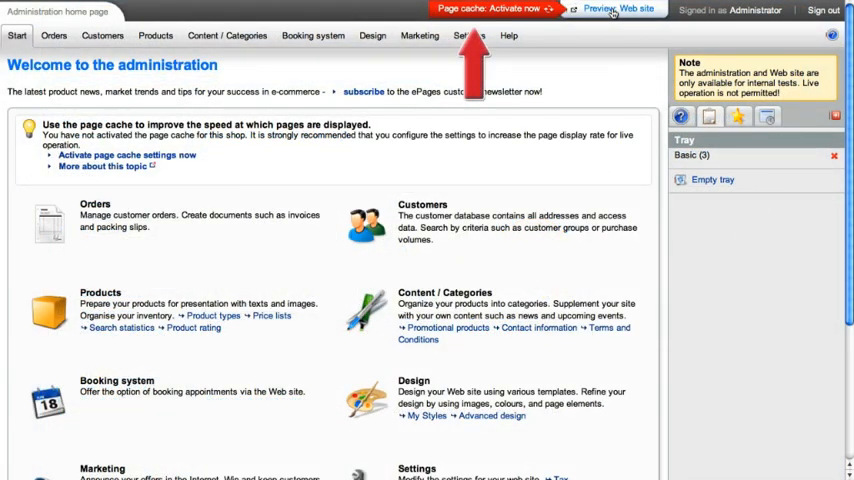
mouse_move(508, 8)
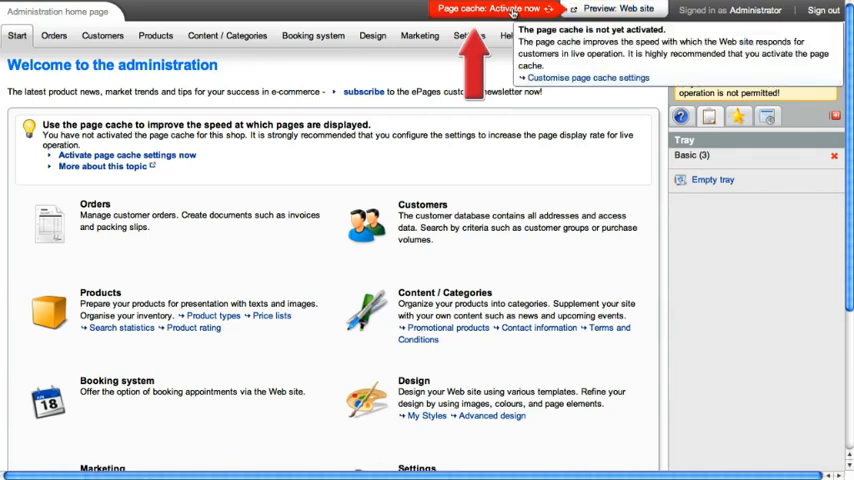